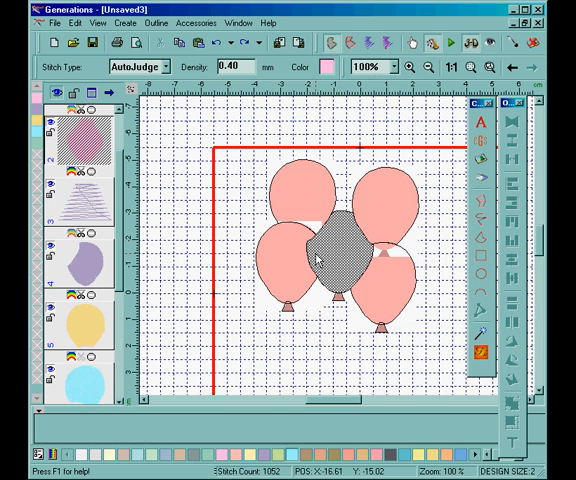
# Give the centre balloon a pastel stitched fill via its shape options.
pyautogui.rightClick(315, 260)
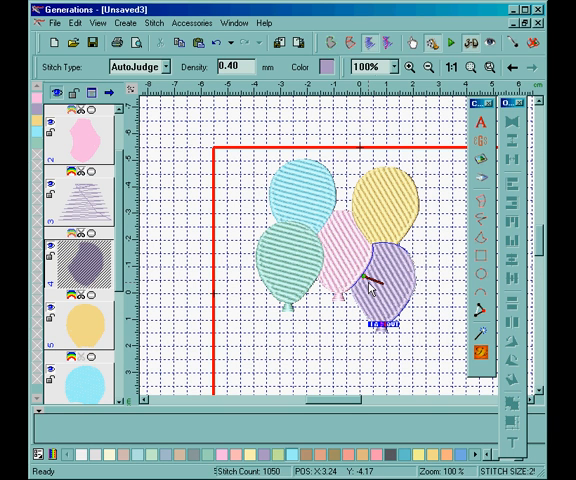
pyautogui.moveTo(348, 283)
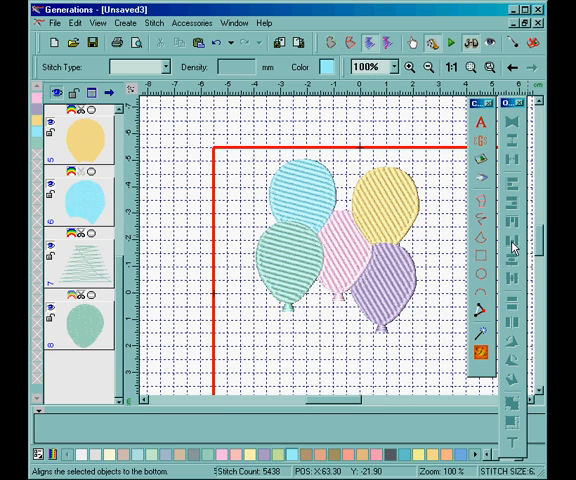
pyautogui.moveTo(418, 283)
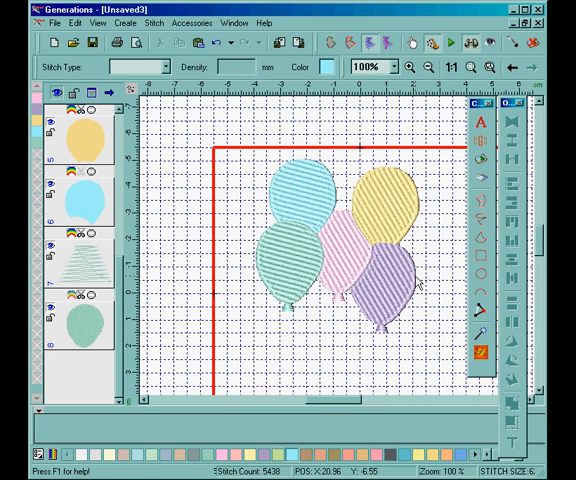
pyautogui.moveTo(453, 235)
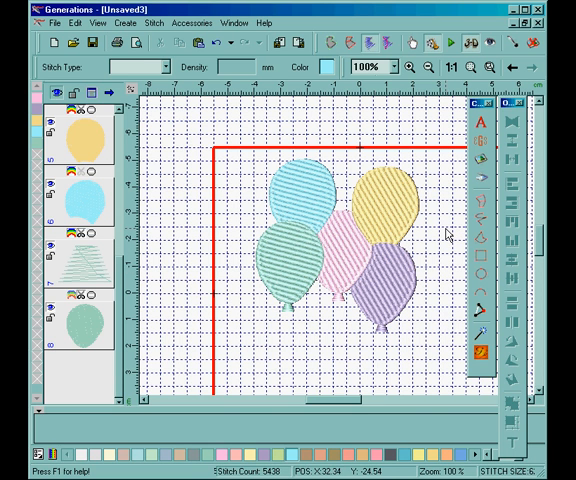
pyautogui.moveTo(447, 232)
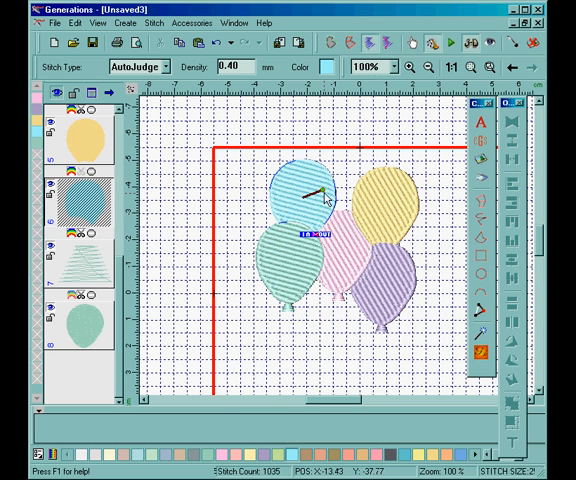
pyautogui.click(300, 195)
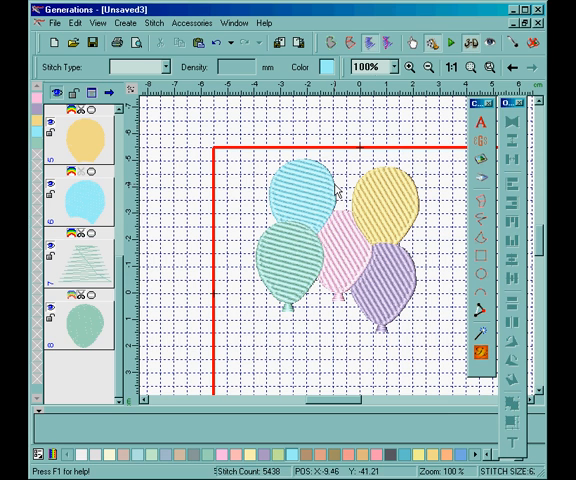
pyautogui.click(310, 195)
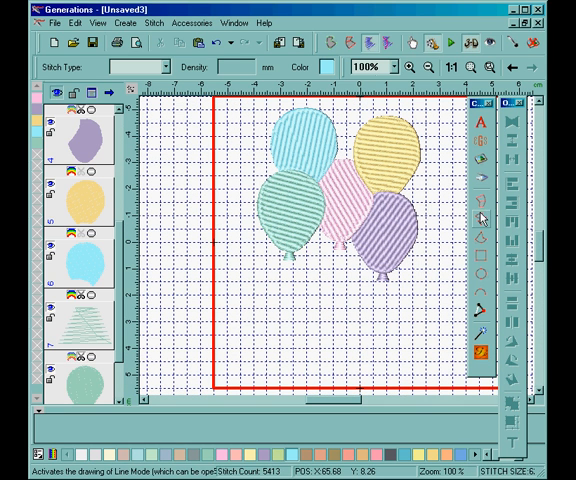
pyautogui.moveTo(483, 219)
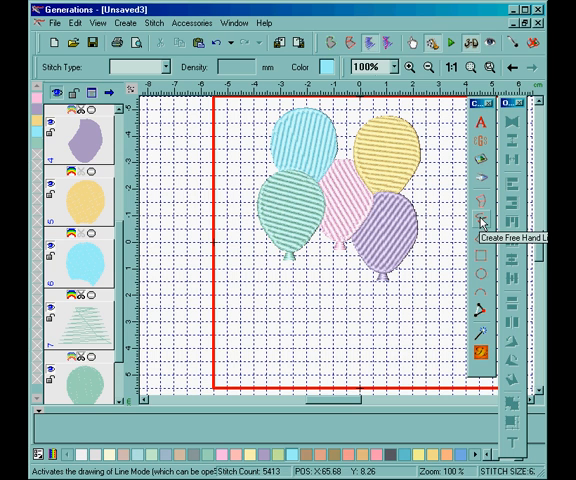
# Start a freehand double-run string hanging beneath a balloon.
pyautogui.click(485, 220)
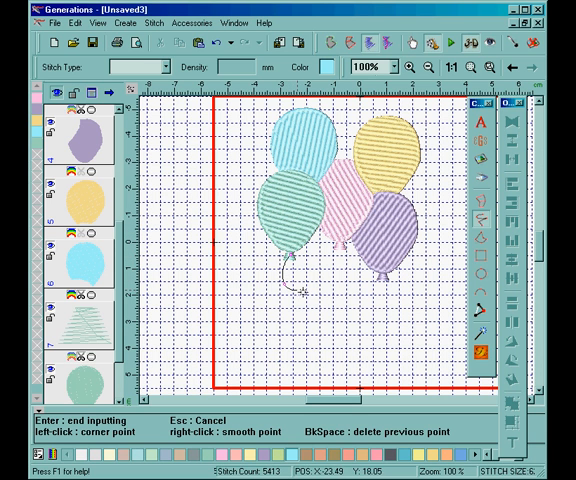
pyautogui.click(338, 358)
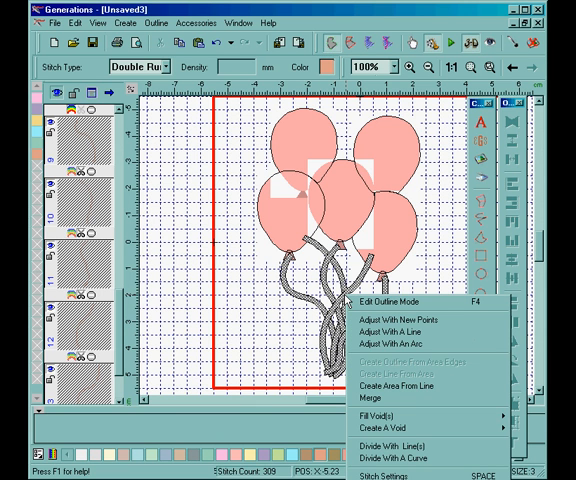
pyautogui.moveTo(383, 429)
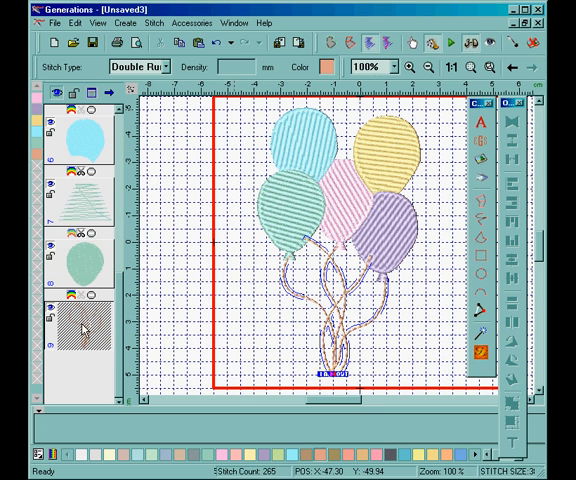
# Move the combined orange strings object to stitch first, tucked behind the balloons.
pyautogui.rightClick(83, 327)
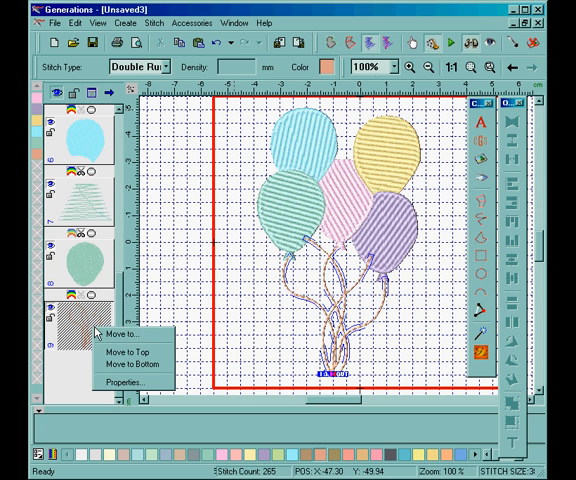
pyautogui.moveTo(131, 352)
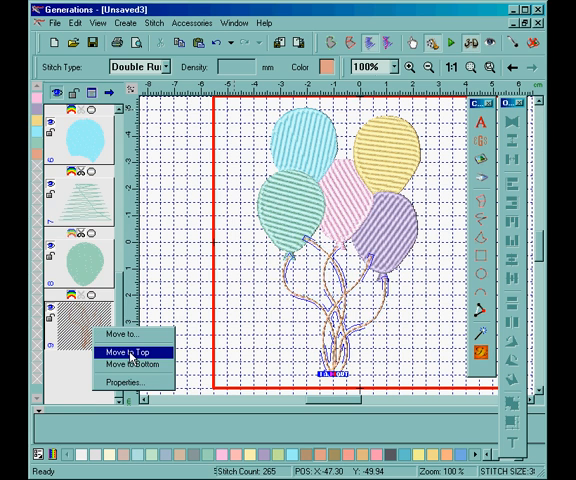
pyautogui.click(129, 351)
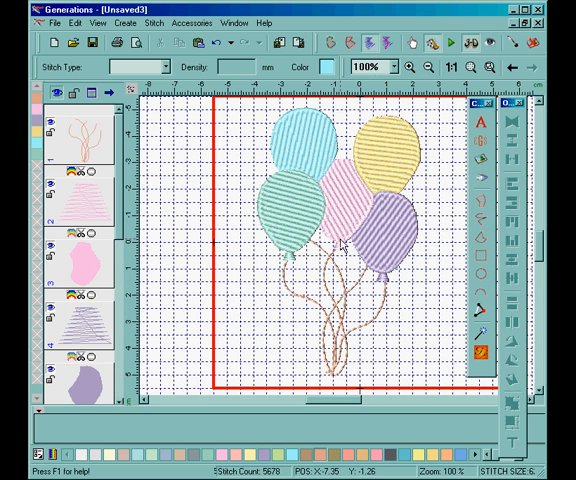
pyautogui.moveTo(340, 248)
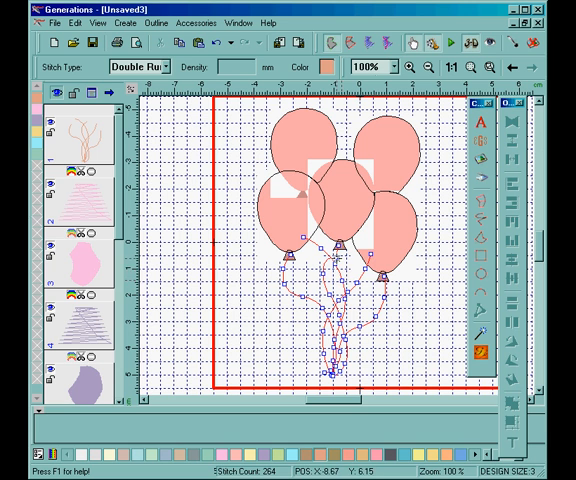
pyautogui.moveTo(352, 265)
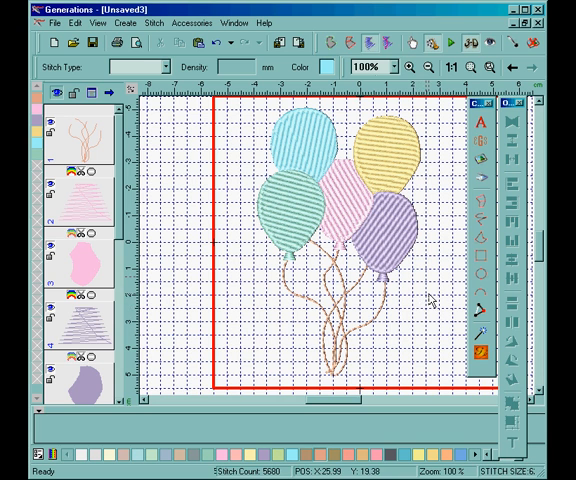
pyautogui.moveTo(437, 298)
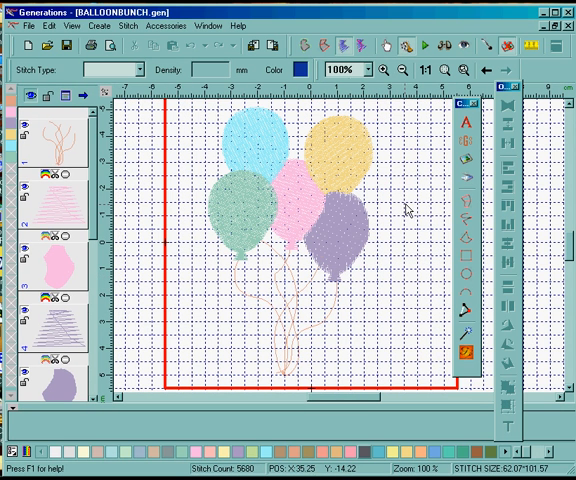
pyautogui.moveTo(210, 230)
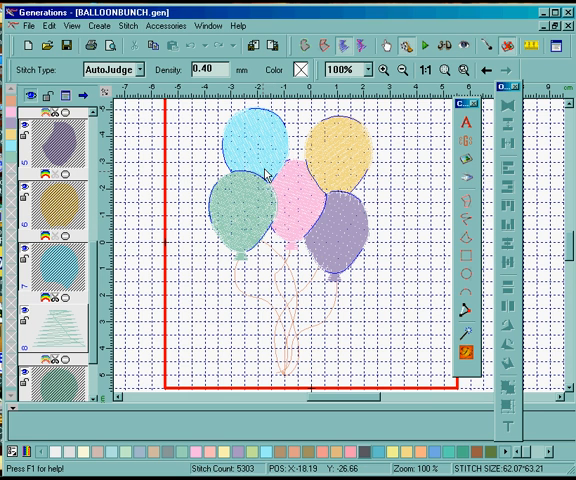
# Start Create Outline From Area Edges for the selected balloon fills.
pyautogui.click(127, 26)
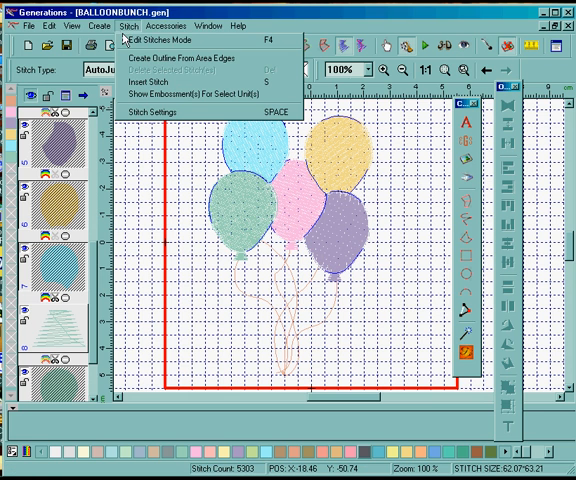
pyautogui.moveTo(180, 58)
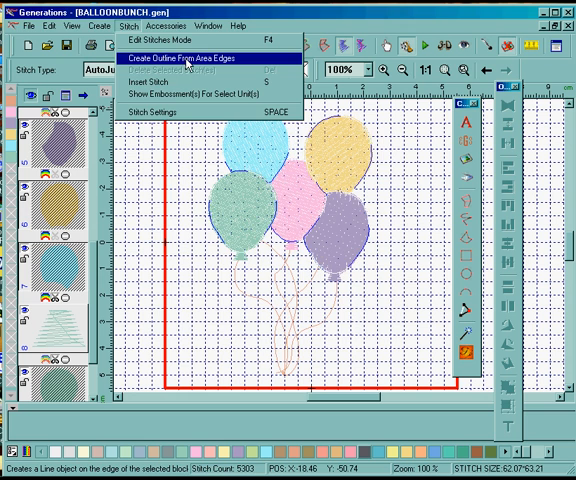
pyautogui.click(186, 57)
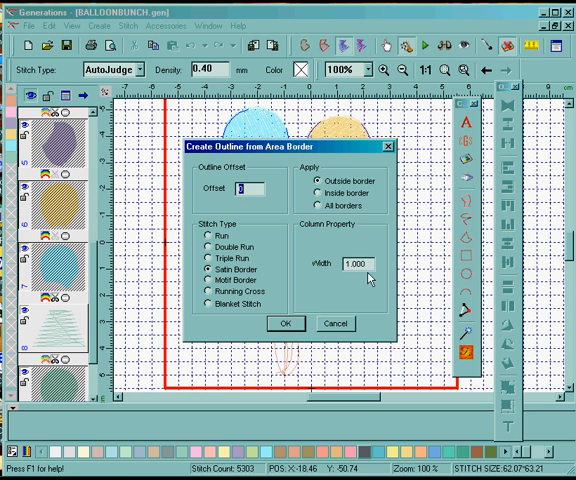
# Create Outside-border Double Run outlines around the five balloons.
pyautogui.click(208, 246)
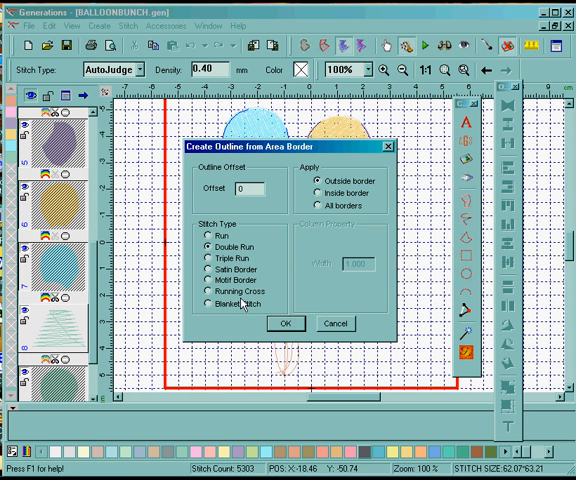
pyautogui.click(285, 323)
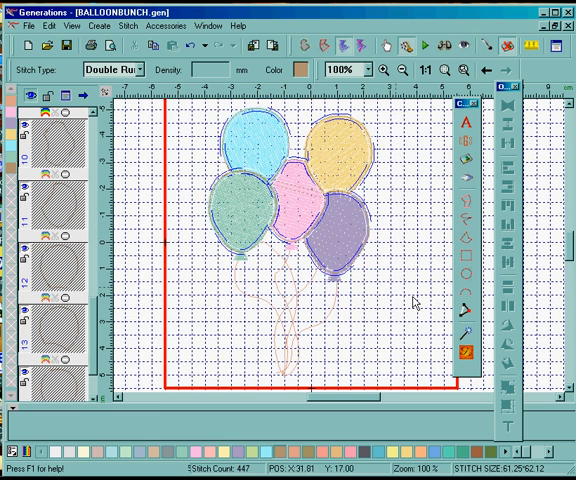
# View the design as plain stitch lines and merge the balloon outlines into one object.
pyautogui.click(448, 47)
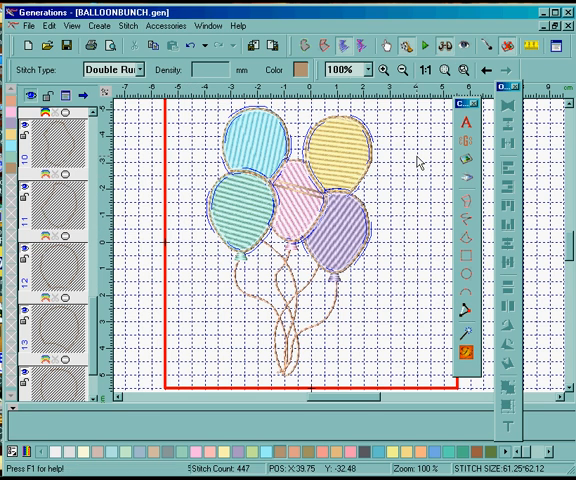
pyautogui.moveTo(315, 150)
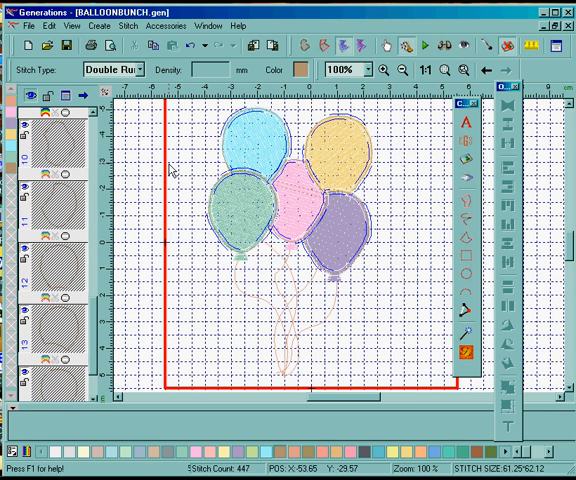
pyautogui.click(308, 46)
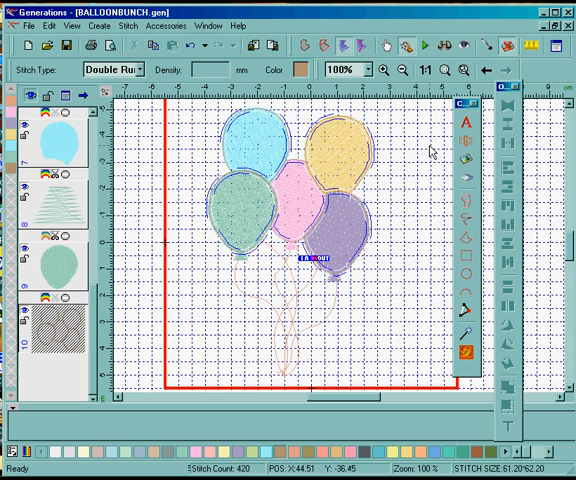
# Colour the merged balloon outline dark so it edges every pastel balloon.
pyautogui.click(449, 47)
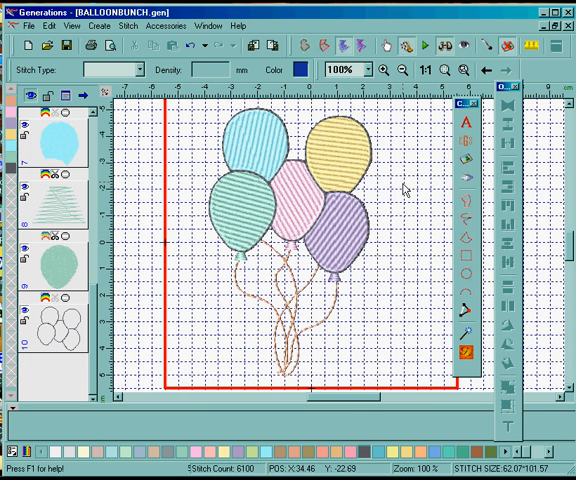
pyautogui.moveTo(398, 228)
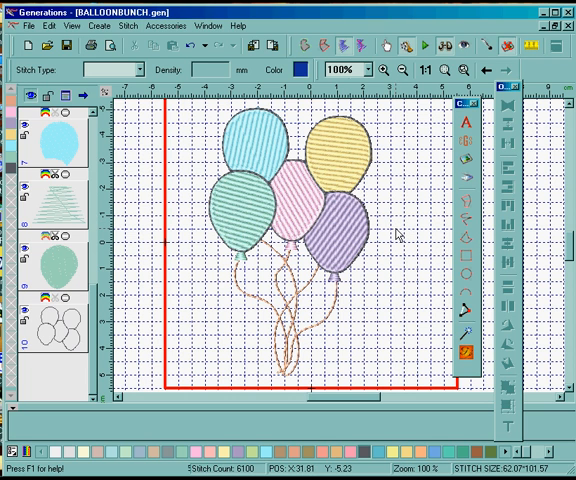
pyautogui.moveTo(398, 231)
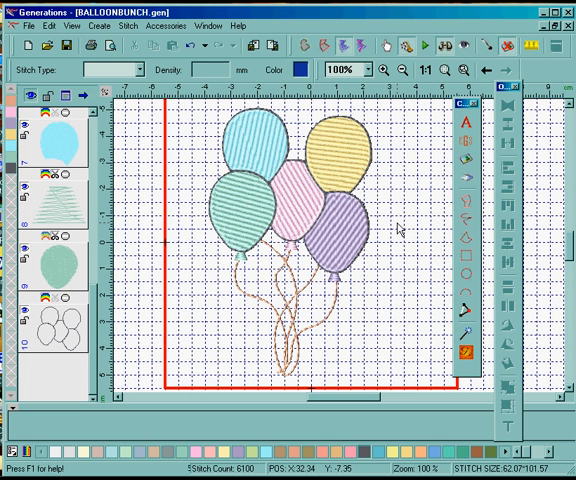